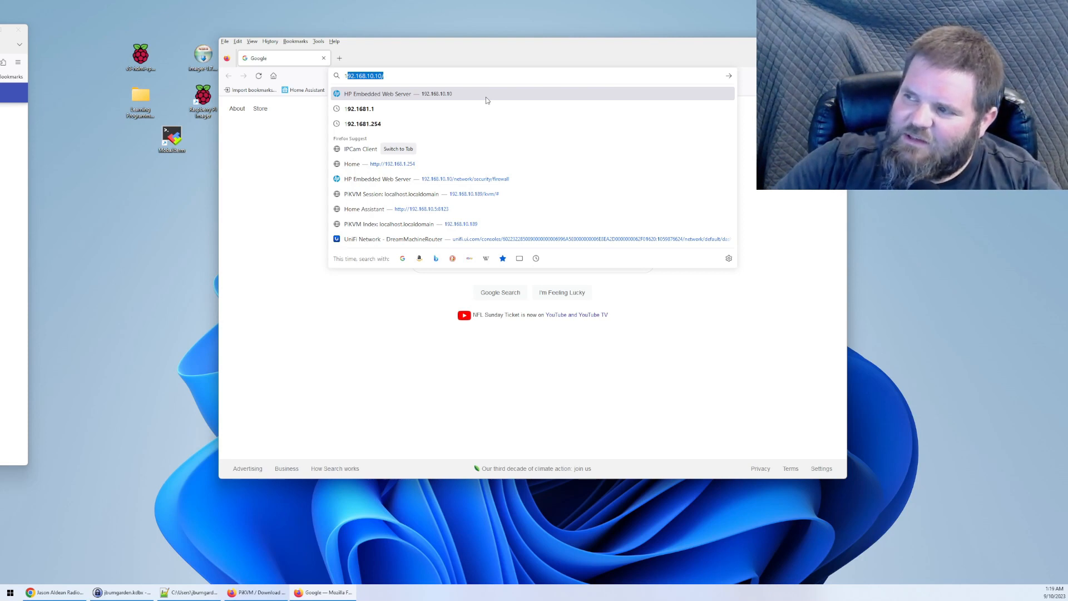
{"action": "mouse_move", "coordinate": [459, 210]}
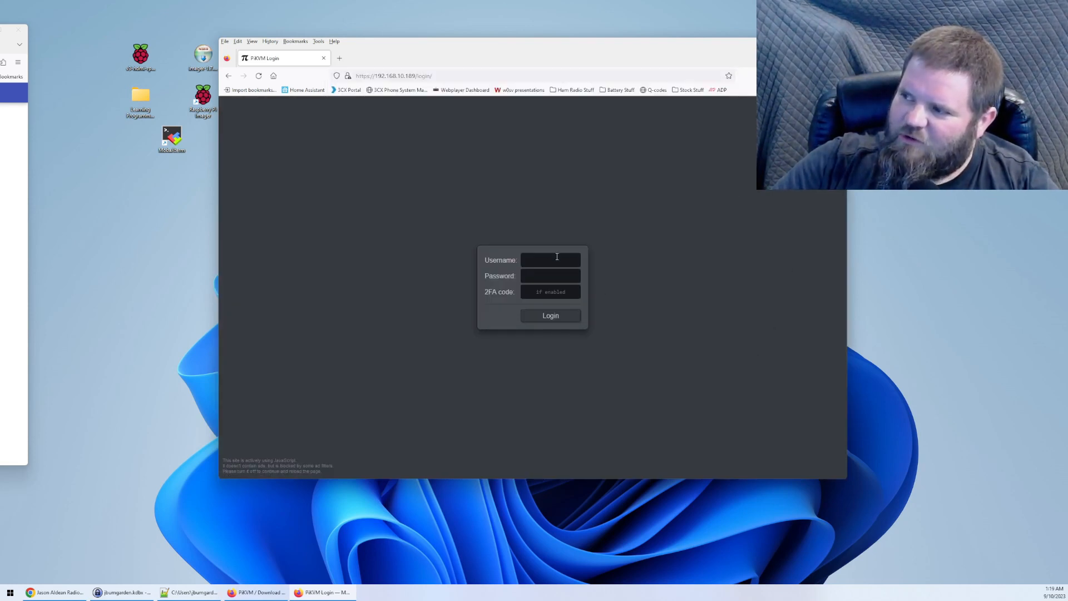
Fill the login form with username 'admin' and the password, then submit it
{"action": "left_click", "coordinate": [551, 259]}
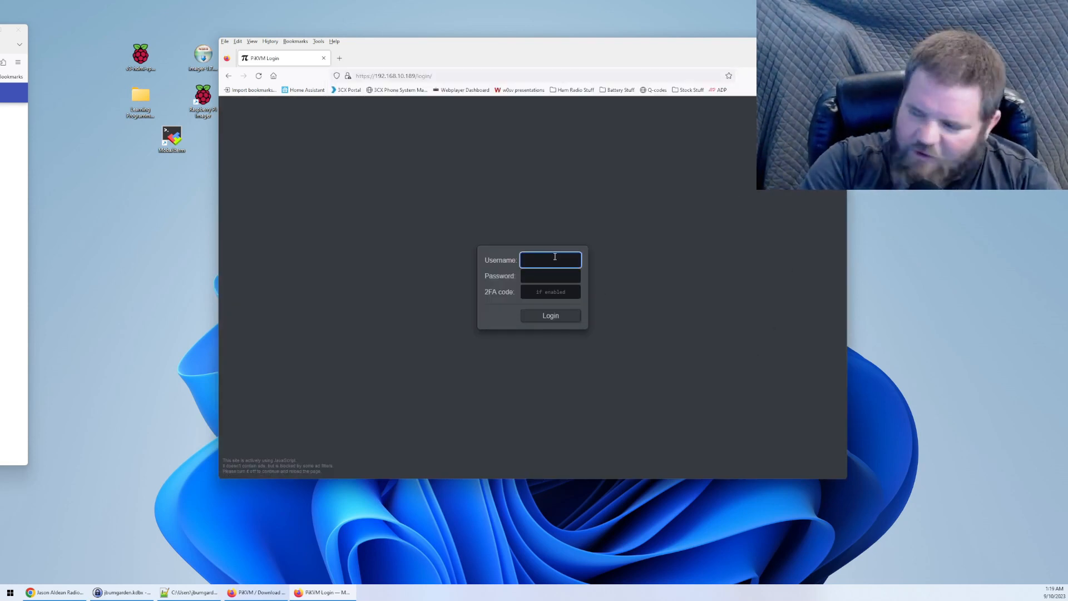
{"action": "type", "text": "admin"}
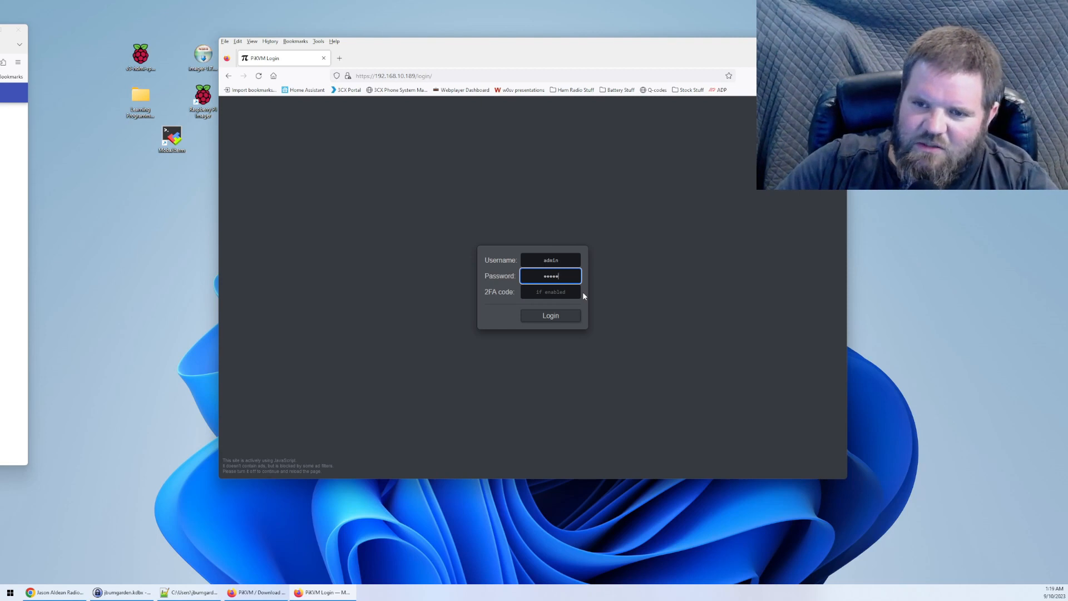
{"action": "mouse_move", "coordinate": [534, 307]}
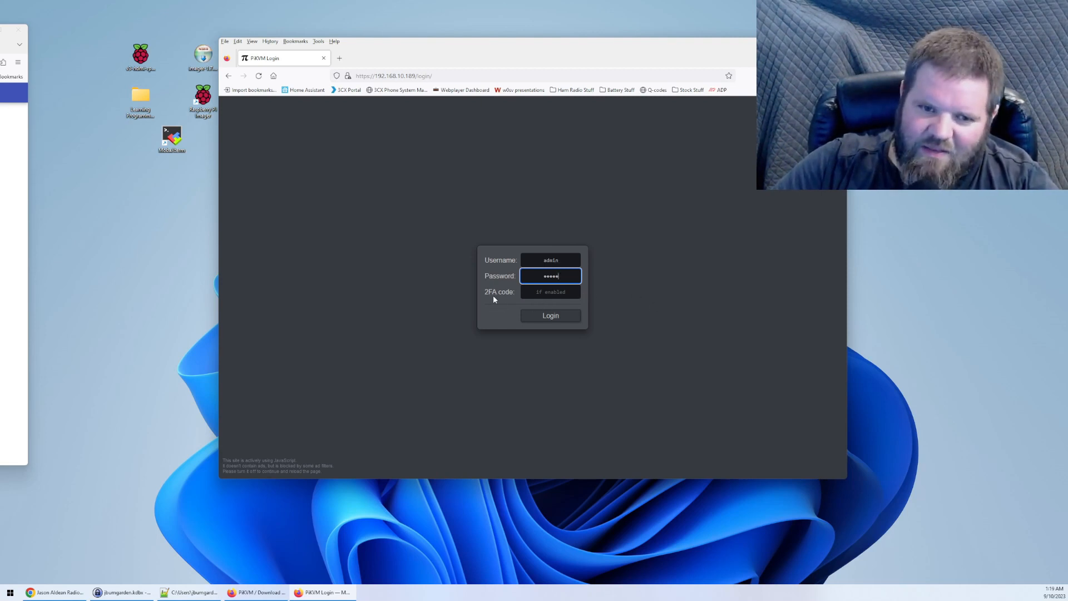
{"action": "mouse_move", "coordinate": [845, 323]}
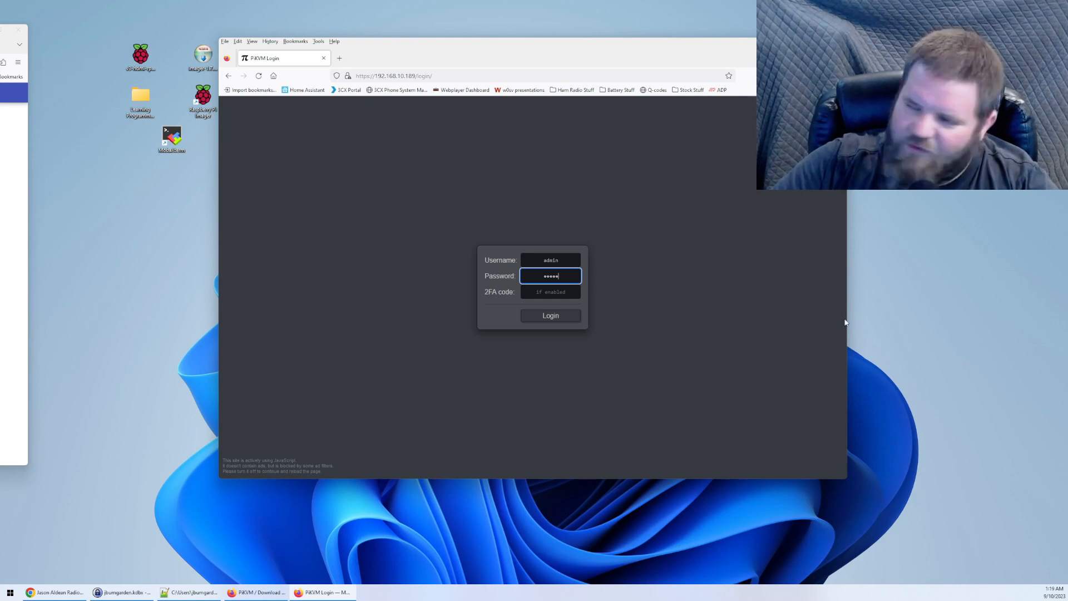
{"action": "left_click", "coordinate": [550, 315]}
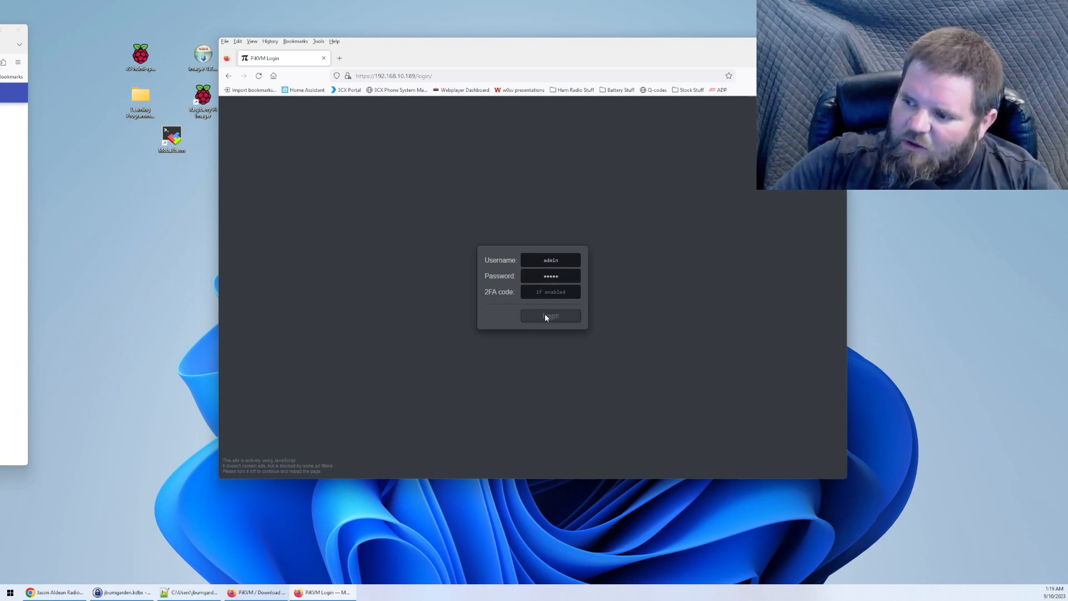
Log in and launch the KVM session for the server from the index page
{"action": "left_click", "coordinate": [549, 315]}
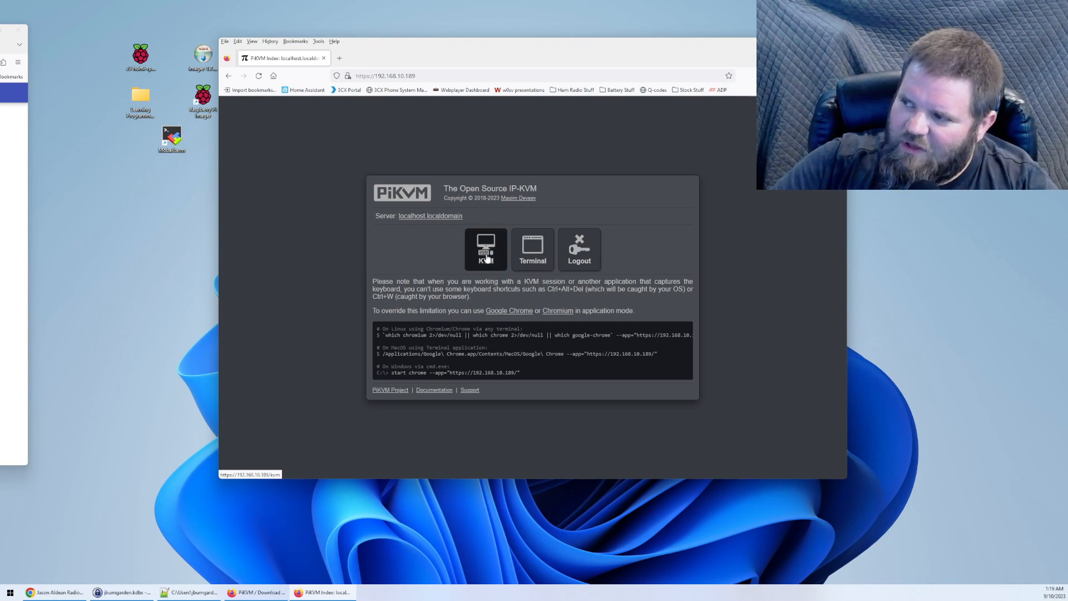
{"action": "left_click", "coordinate": [486, 248]}
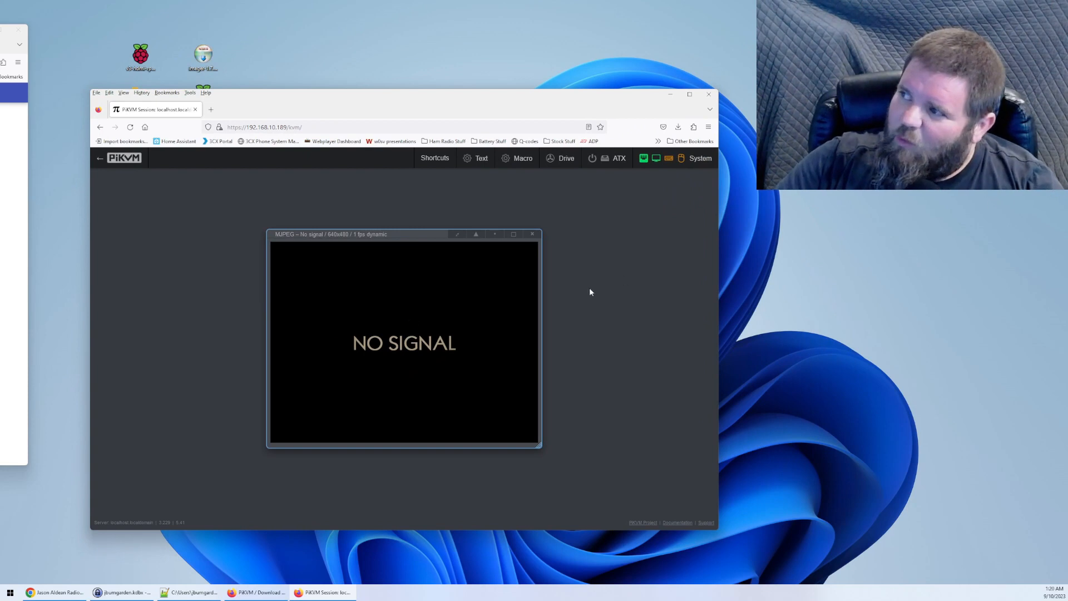
{"action": "mouse_move", "coordinate": [592, 158]}
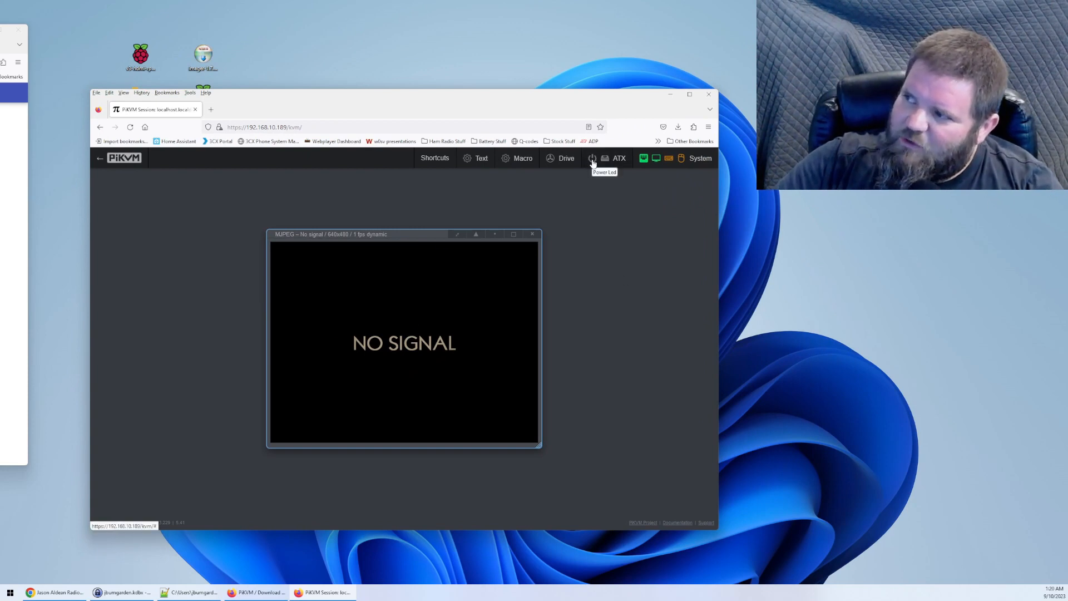
{"action": "mouse_move", "coordinate": [603, 163]}
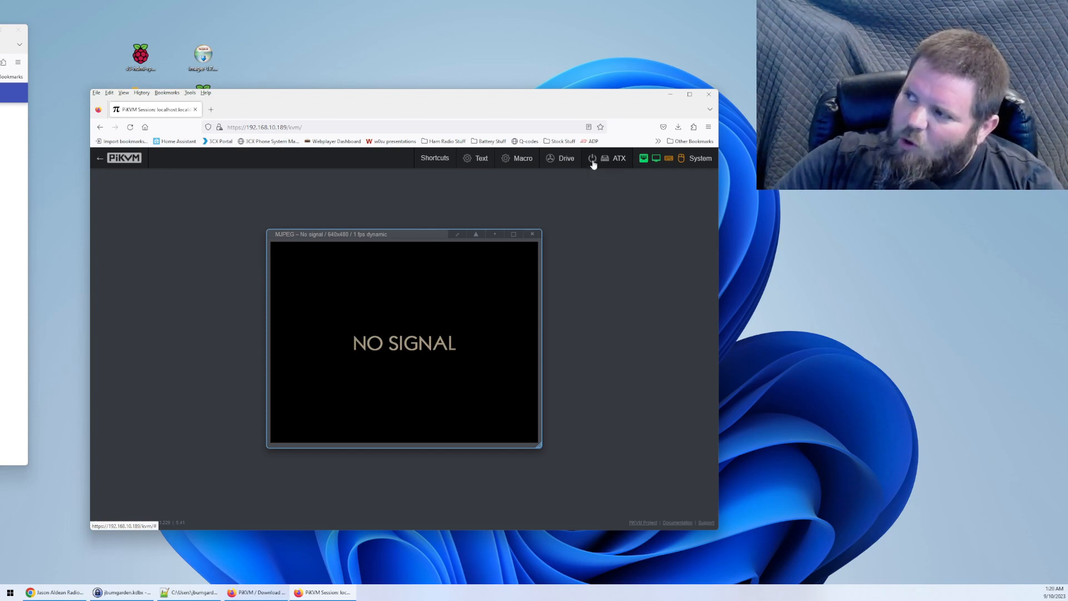
{"action": "mouse_move", "coordinate": [592, 158]}
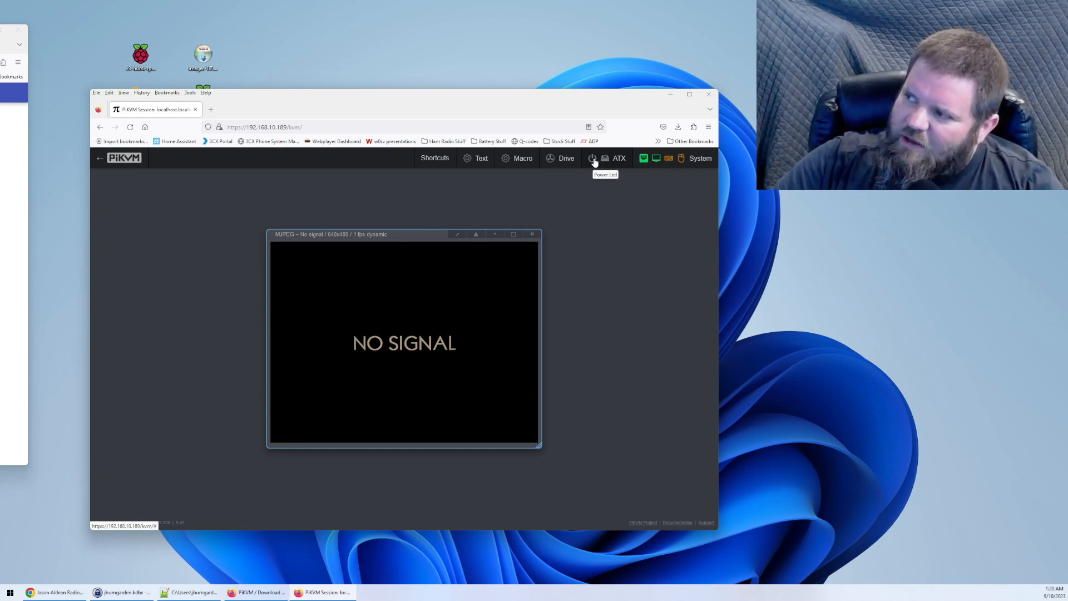
{"action": "mouse_move", "coordinate": [602, 162]}
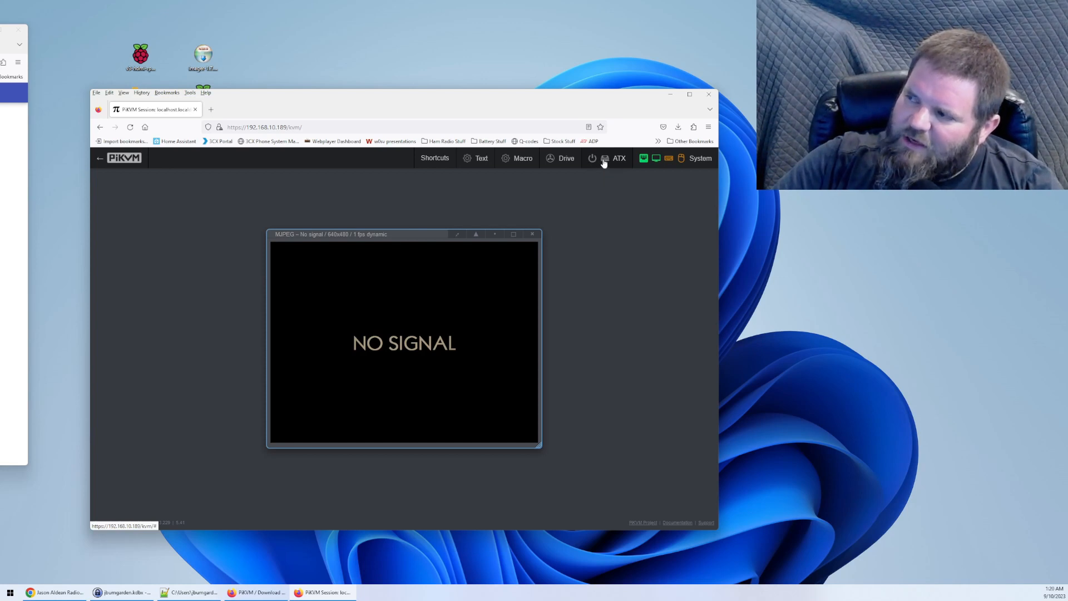
{"action": "mouse_move", "coordinate": [603, 158]}
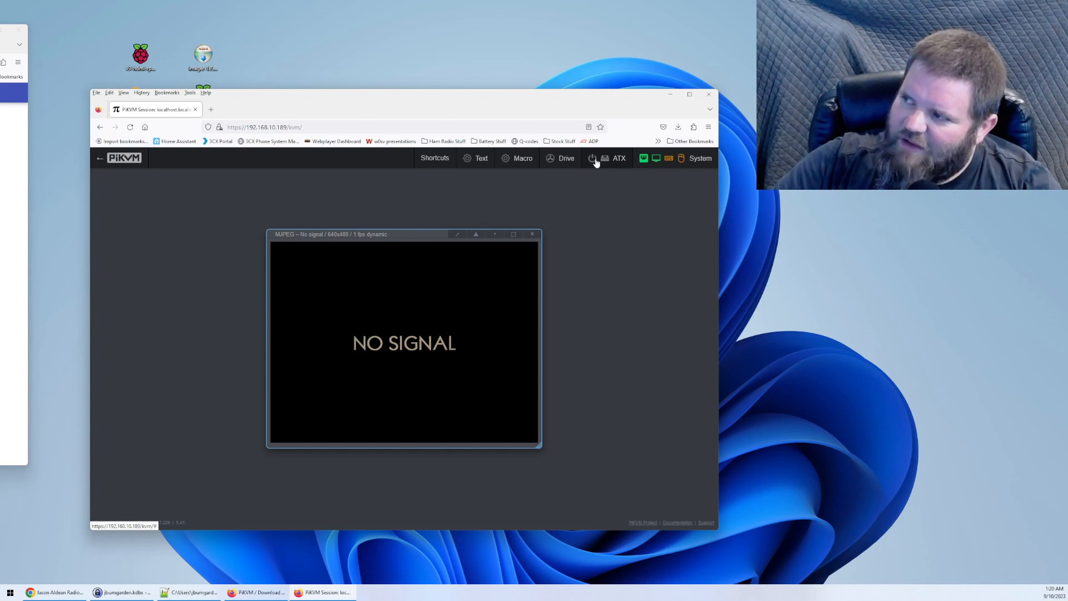
Power on the server with a short ATX power-button press from the top bar
{"action": "left_click", "coordinate": [612, 158]}
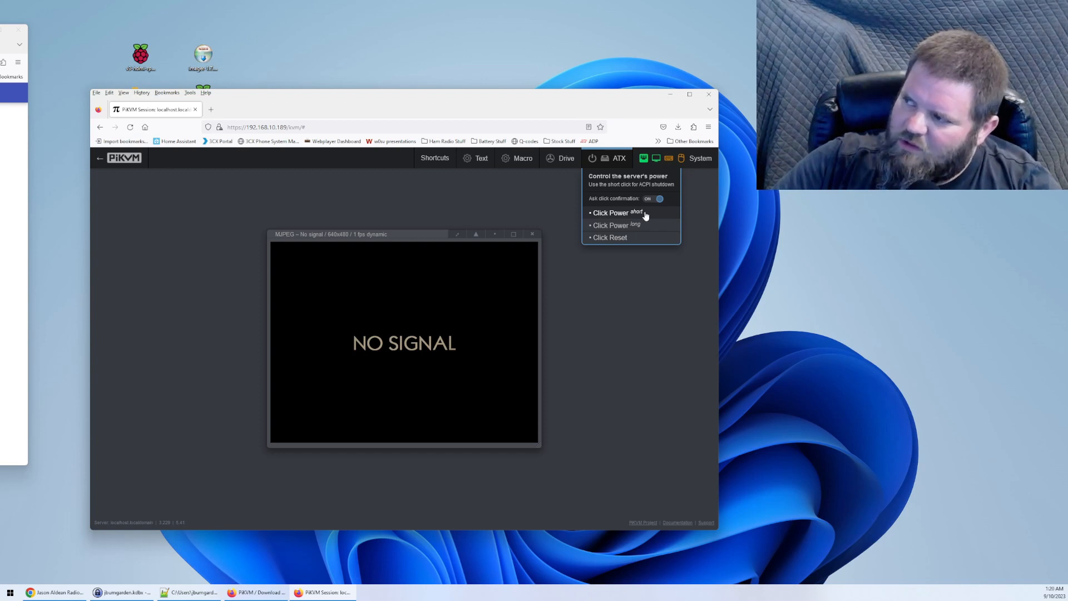
{"action": "left_click", "coordinate": [611, 212]}
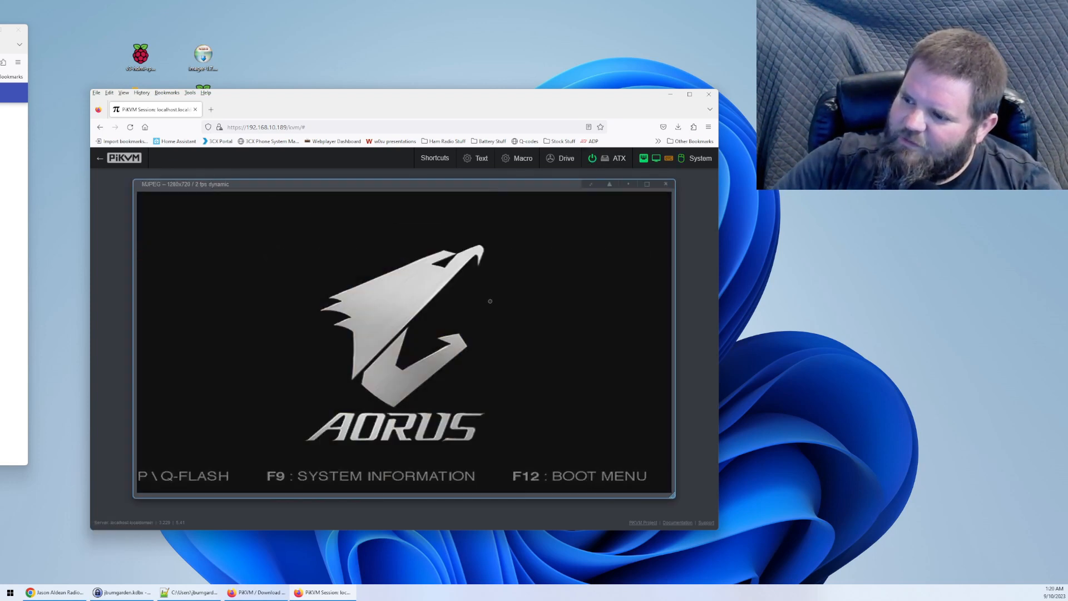
{"action": "mouse_move", "coordinate": [636, 184]}
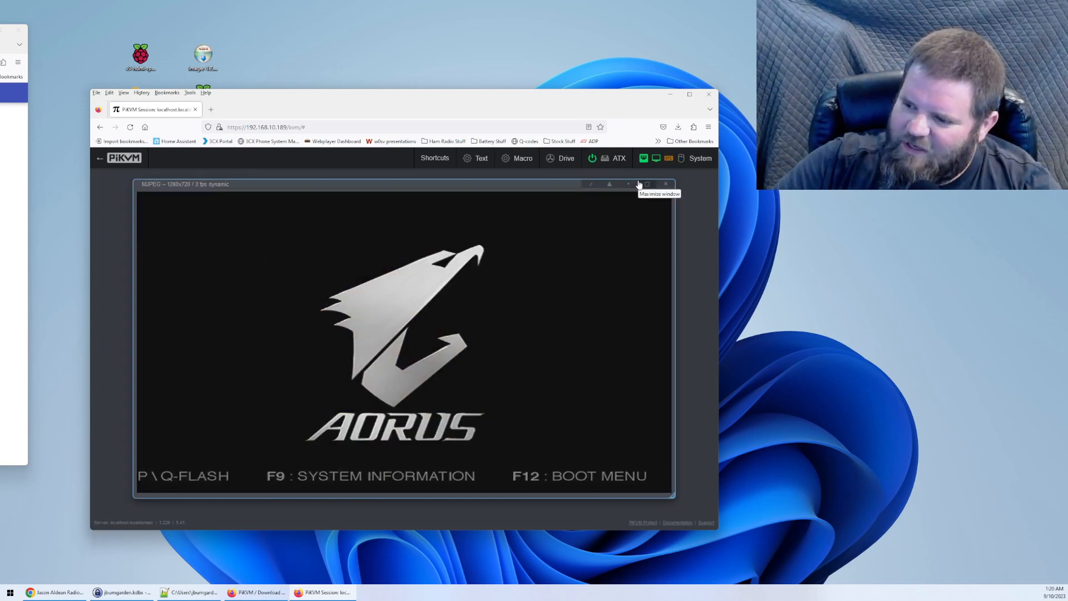